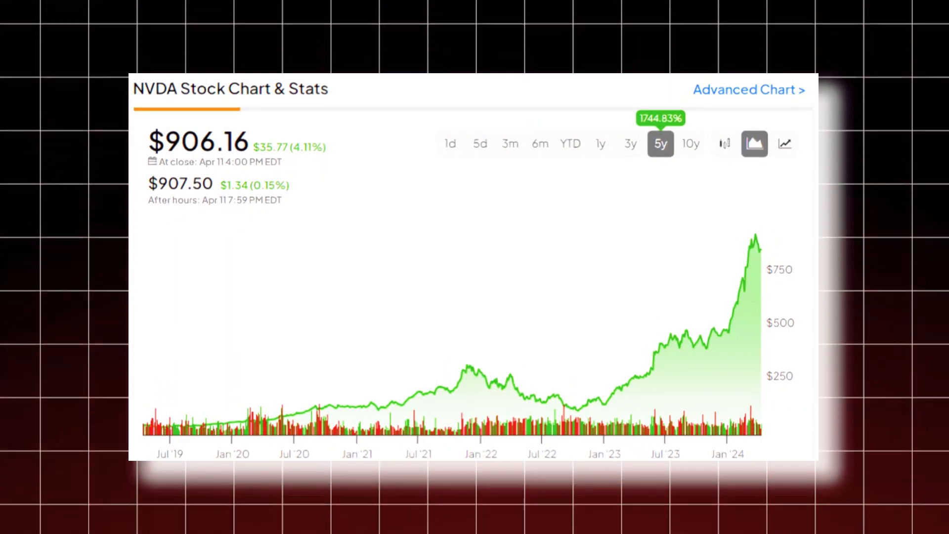
{"action": "left_click", "coordinate": [627, 144]}
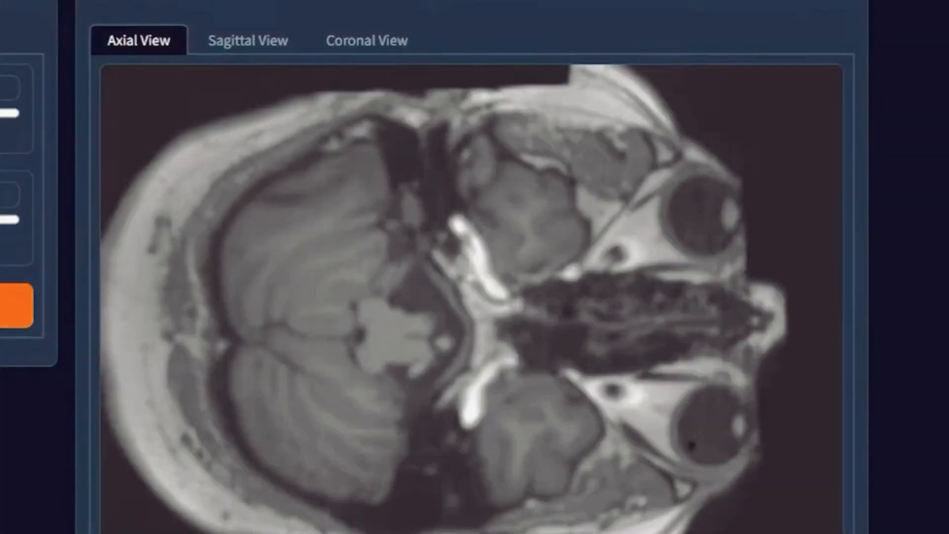
{"action": "left_click", "coordinate": [247, 40]}
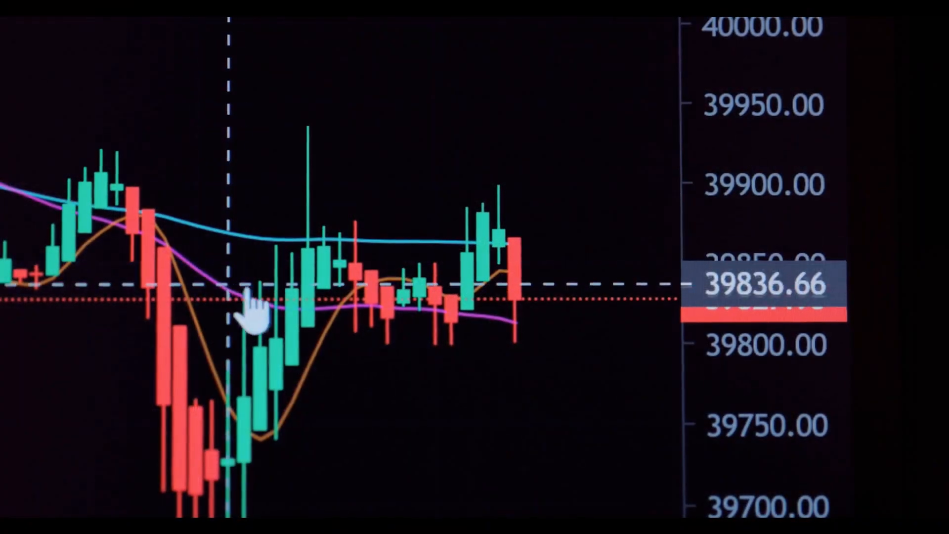
{"action": "mouse_move", "coordinate": [500, 227]}
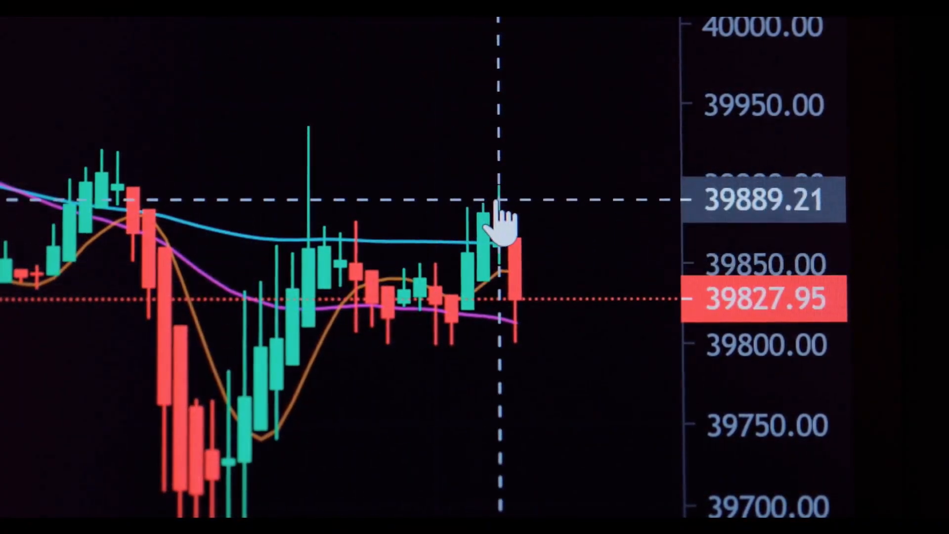